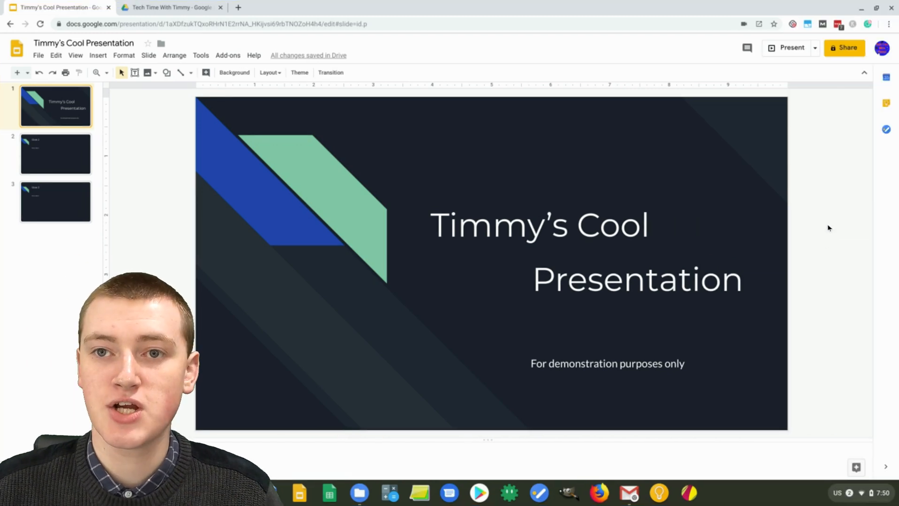
{"action": "mouse_move", "coordinate": [834, 219]}
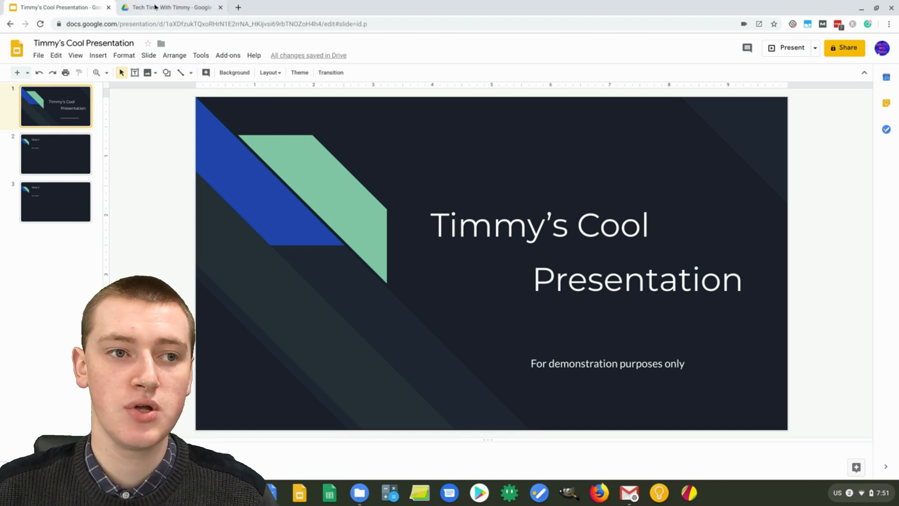
Upload the Algorithms MP3 from the computer into the Tech Time With Timmy Drive folder.
{"action": "left_click", "coordinate": [171, 6]}
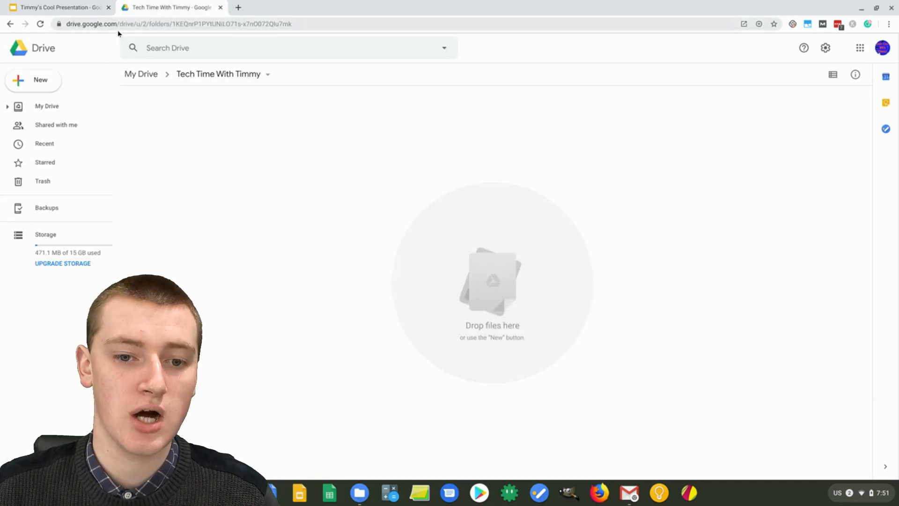
{"action": "mouse_move", "coordinate": [310, 173]}
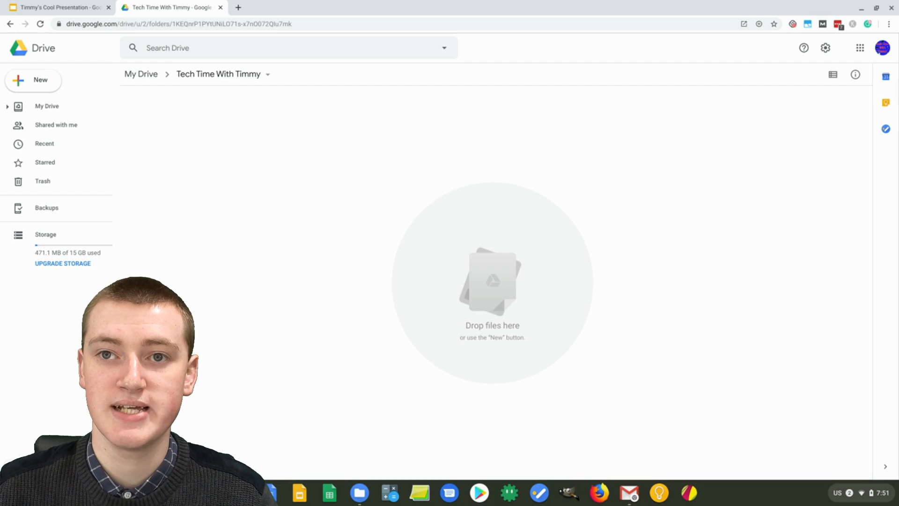
{"action": "mouse_move", "coordinate": [303, 185]}
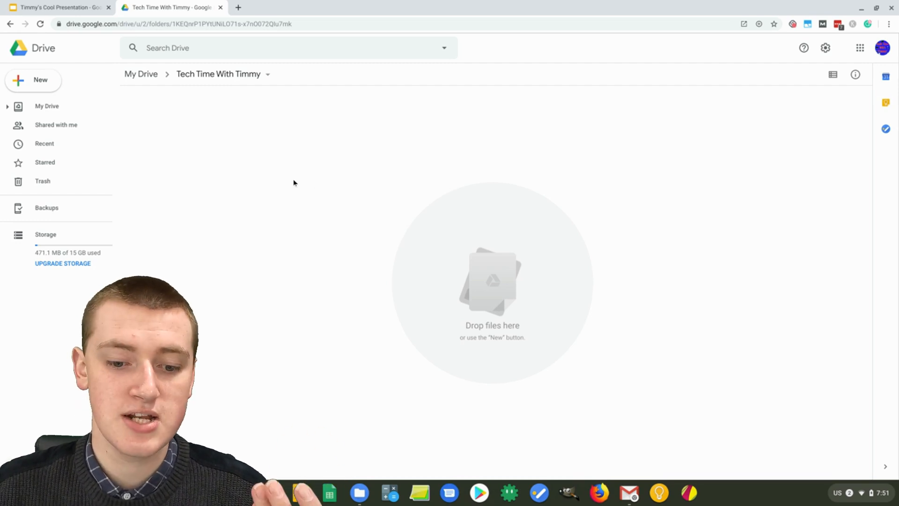
{"action": "mouse_move", "coordinate": [307, 169]}
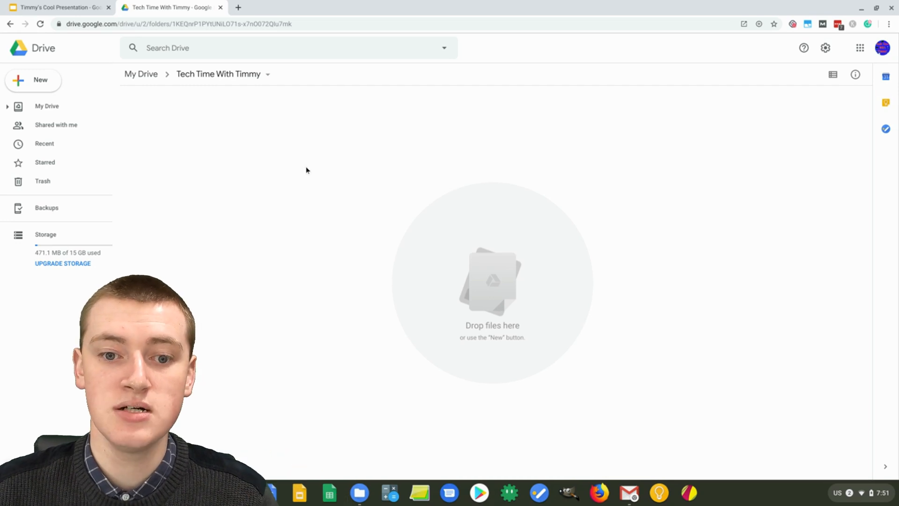
{"action": "left_click", "coordinate": [33, 79]}
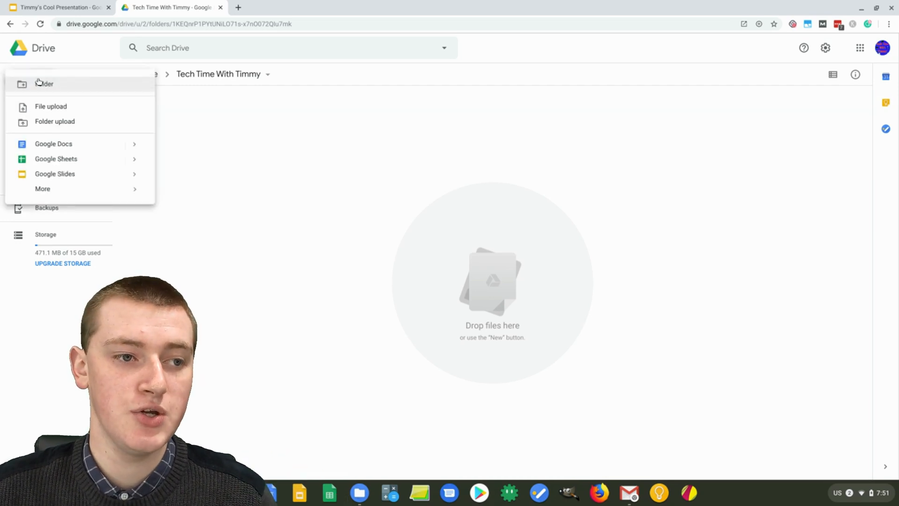
{"action": "left_click", "coordinate": [371, 374]}
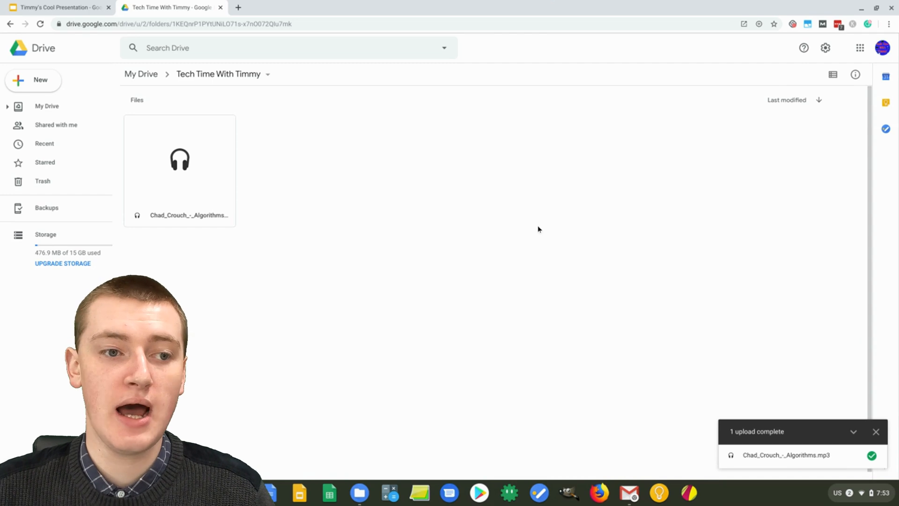
{"action": "mouse_move", "coordinate": [437, 174]}
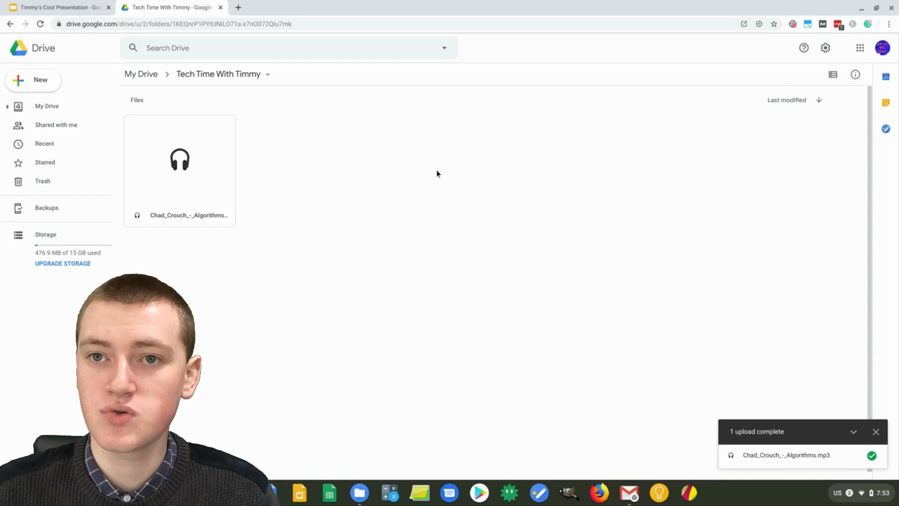
{"action": "mouse_move", "coordinate": [418, 149]}
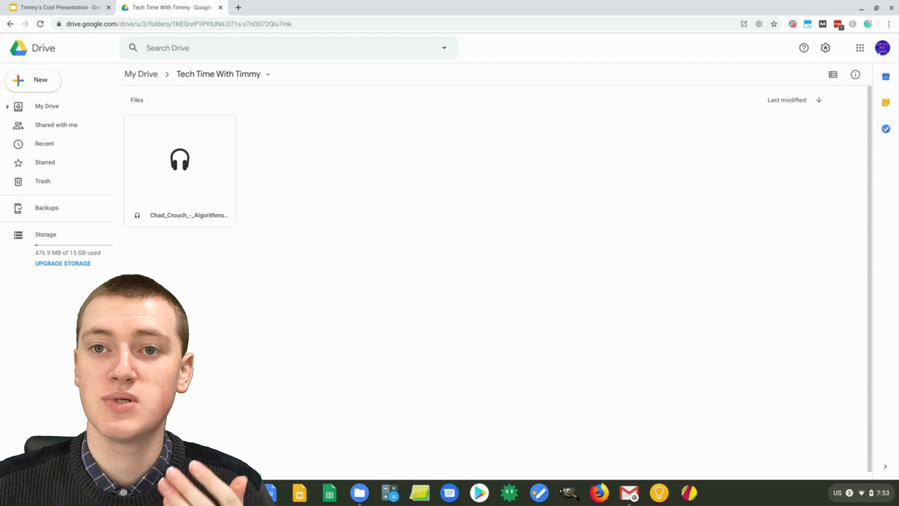
{"action": "mouse_move", "coordinate": [444, 147]}
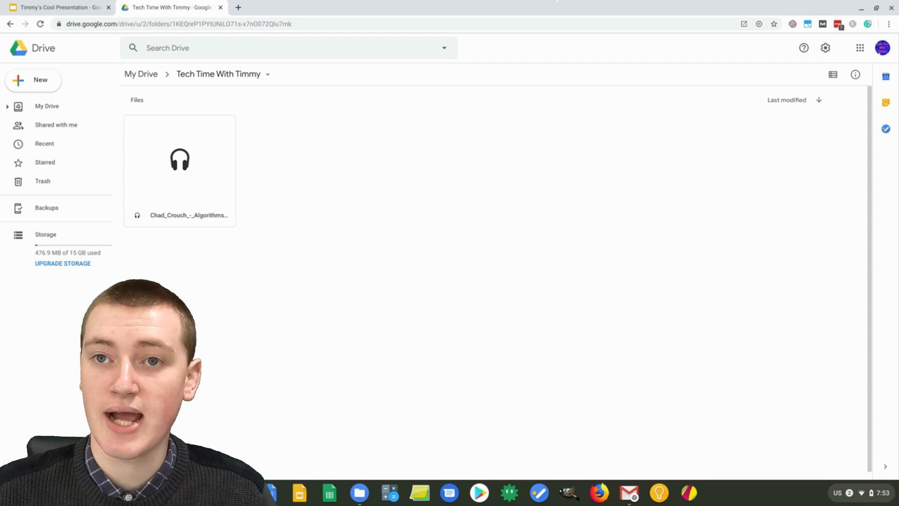
{"action": "mouse_move", "coordinate": [430, 137]}
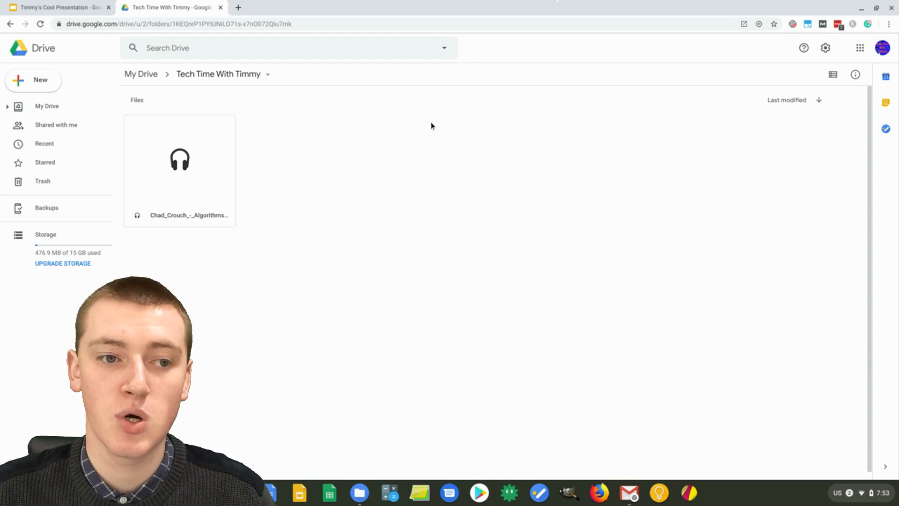
{"action": "mouse_move", "coordinate": [420, 128]}
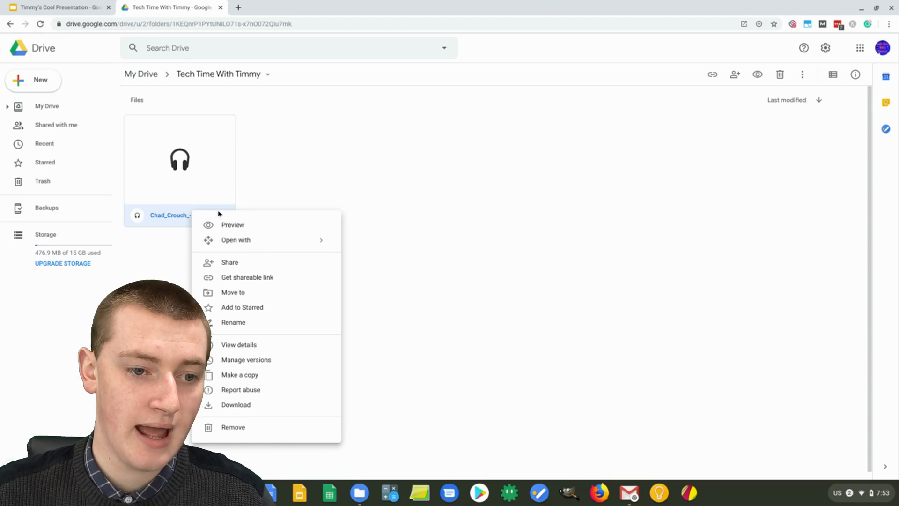
Turn on link sharing for the Algorithms MP3 so anyone with the link can view it.
{"action": "left_click", "coordinate": [270, 282]}
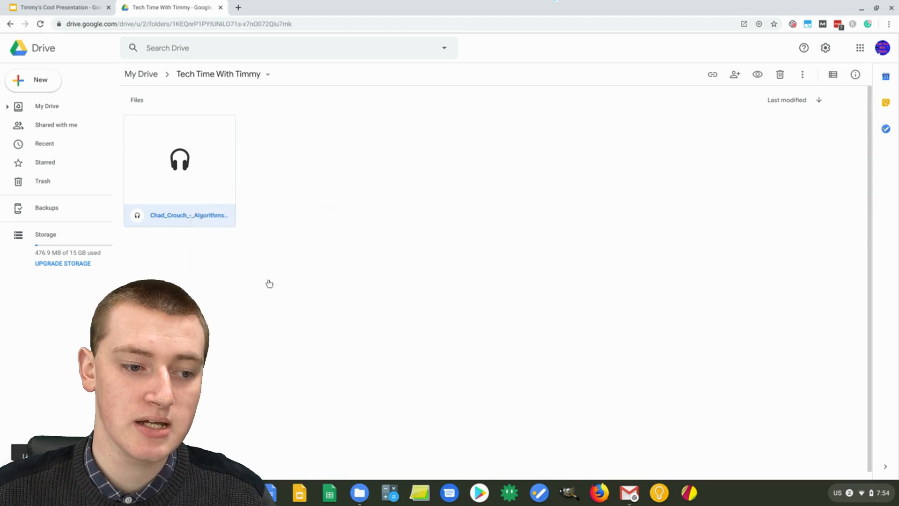
{"action": "left_click", "coordinate": [711, 74]}
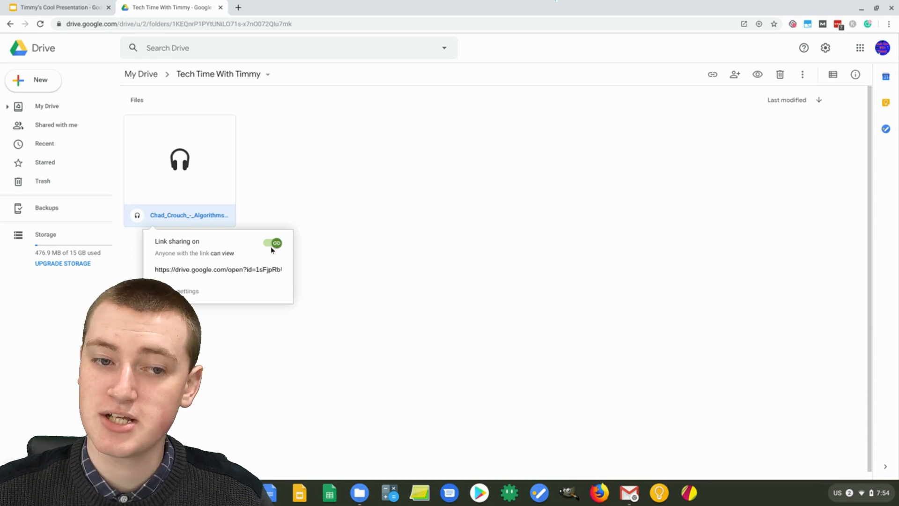
{"action": "left_click", "coordinate": [441, 251]}
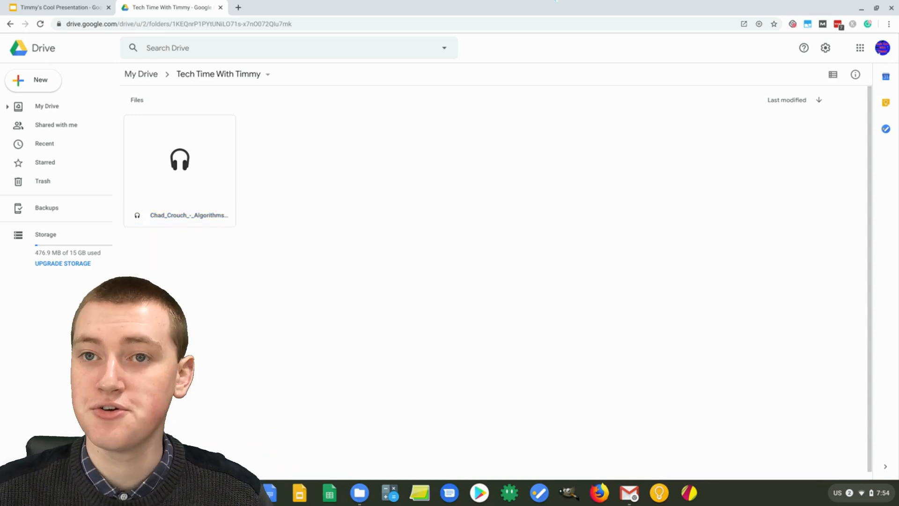
{"action": "mouse_move", "coordinate": [383, 211]}
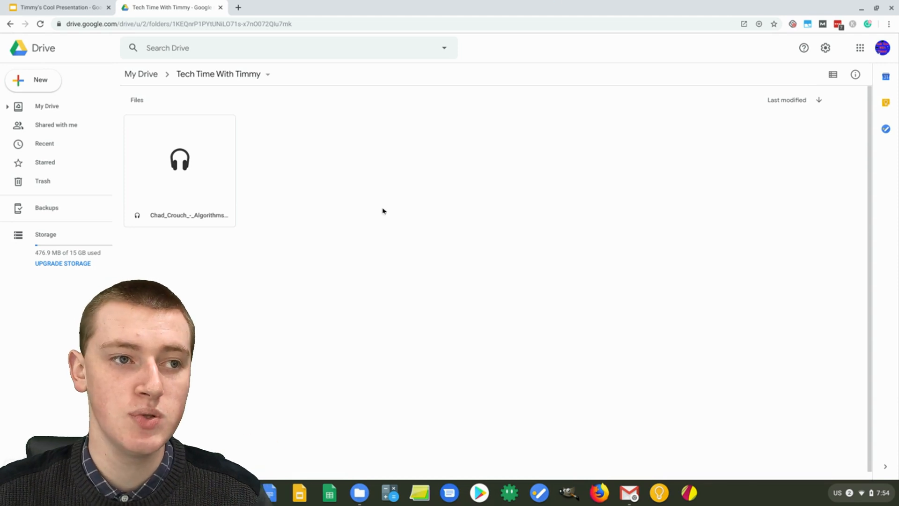
Insert the Algorithms MP3 from My Drive onto the title slide of Timmy's Cool Presentation.
{"action": "left_click", "coordinate": [57, 8]}
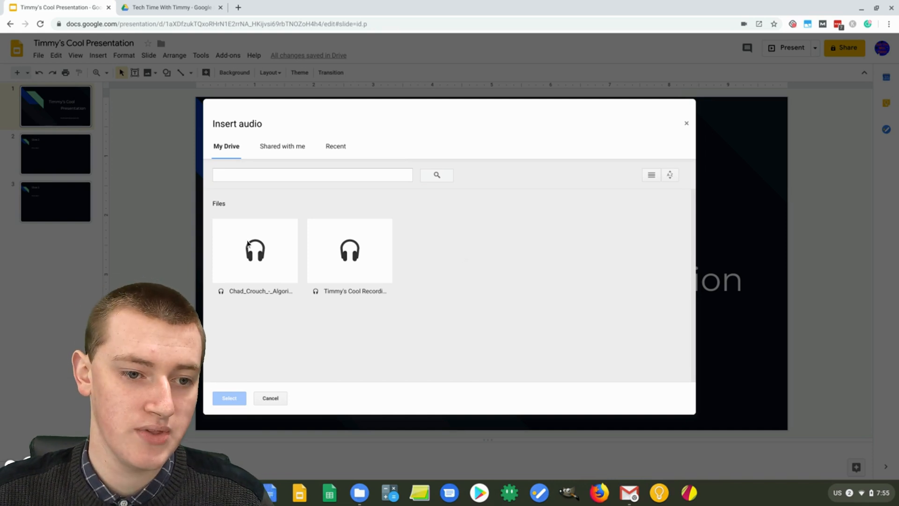
{"action": "left_click", "coordinate": [255, 250]}
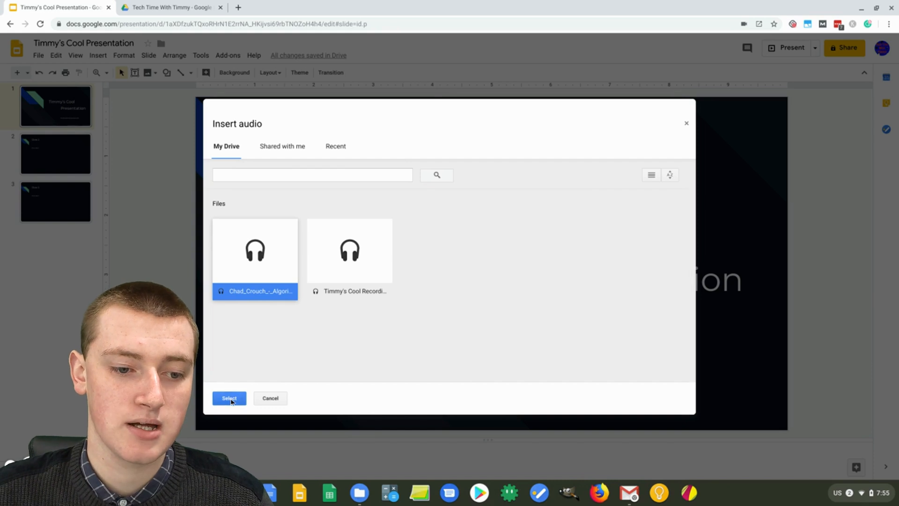
{"action": "left_click", "coordinate": [229, 398]}
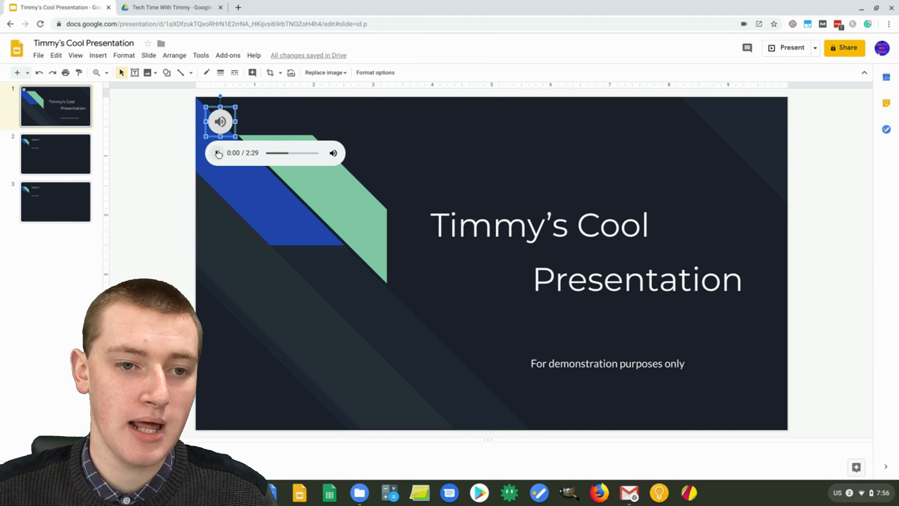
Select the audio icon on the title slide and bring up its Format options sidebar.
{"action": "left_click", "coordinate": [184, 180]}
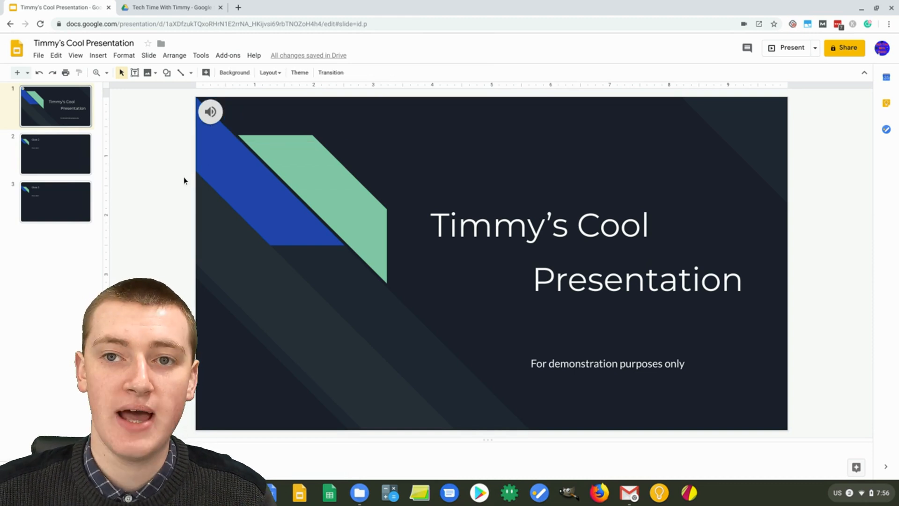
{"action": "left_click", "coordinate": [210, 111]}
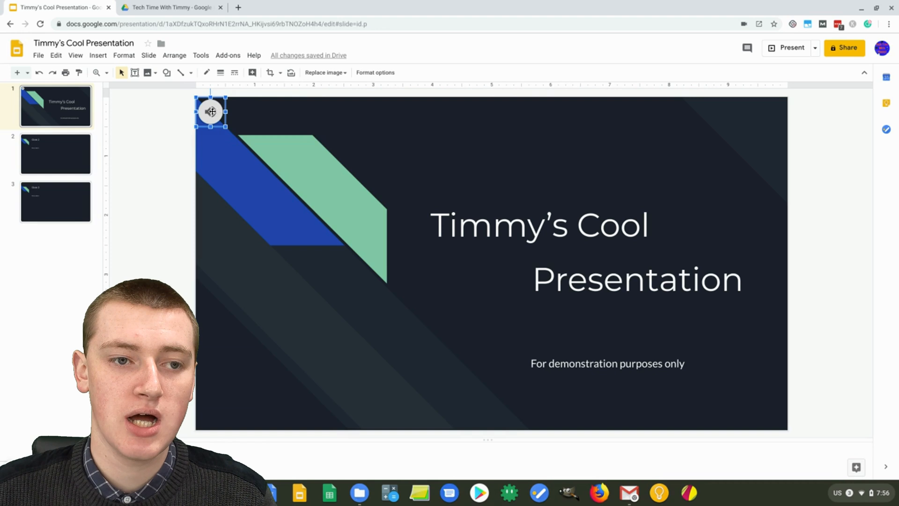
{"action": "left_click", "coordinate": [210, 112]}
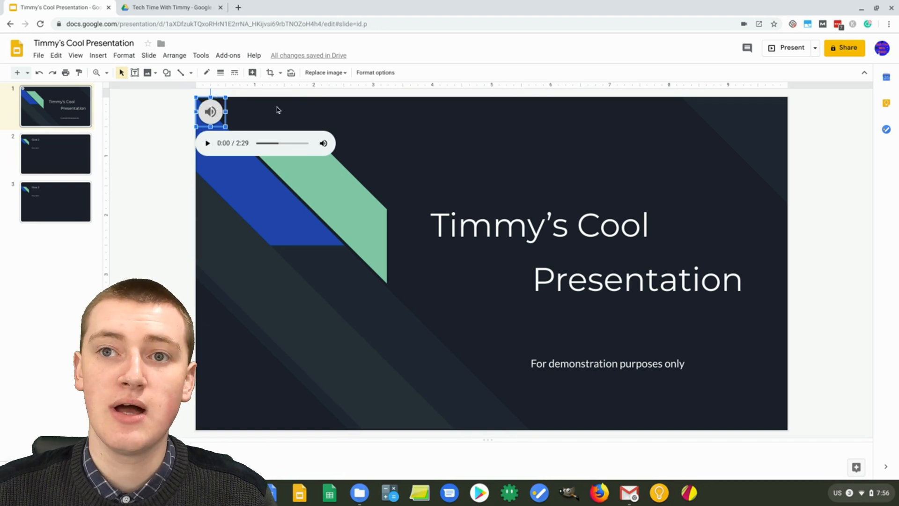
{"action": "left_click", "coordinate": [375, 72]}
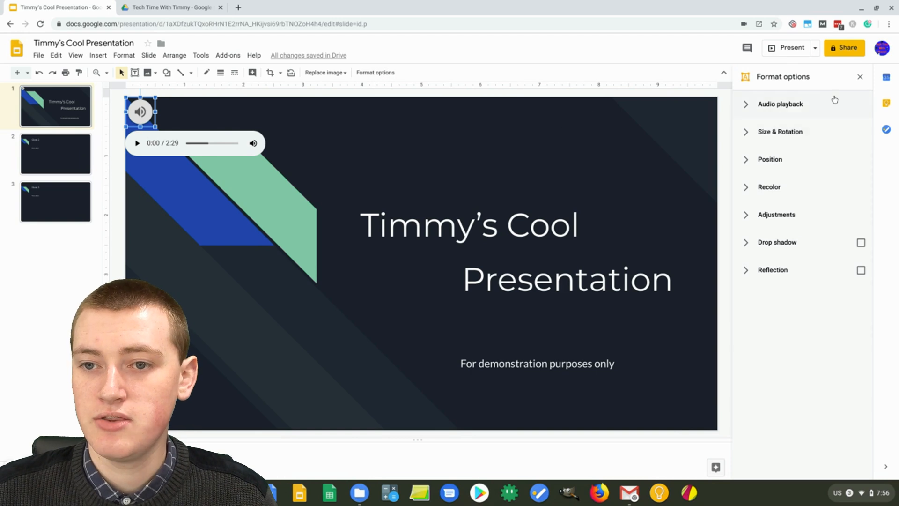
Set the audio to start automatically at a lower volume and hide its icon when presenting.
{"action": "left_click", "coordinate": [780, 104]}
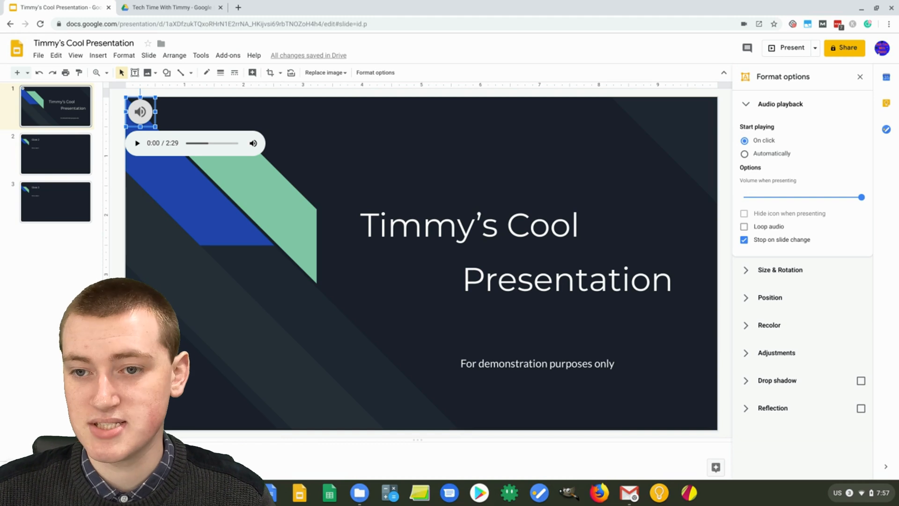
{"action": "left_click", "coordinate": [745, 153]}
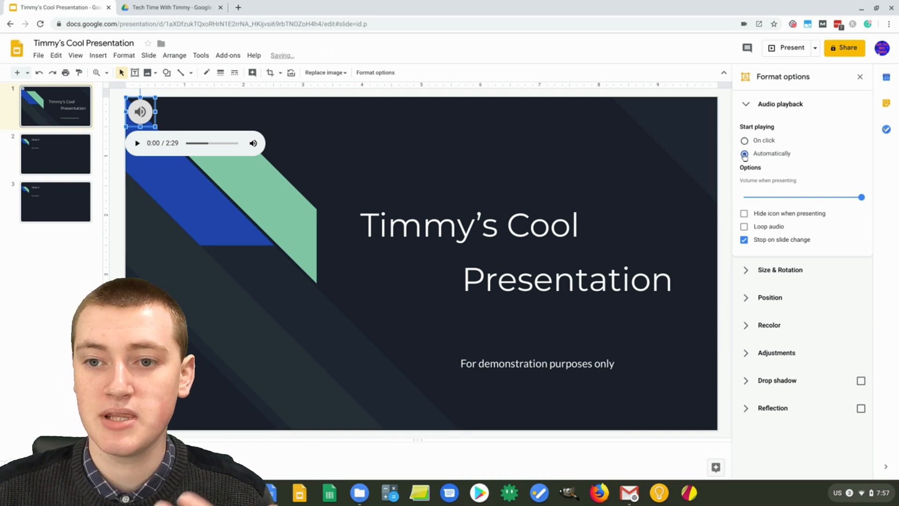
{"action": "left_click", "coordinate": [745, 152]}
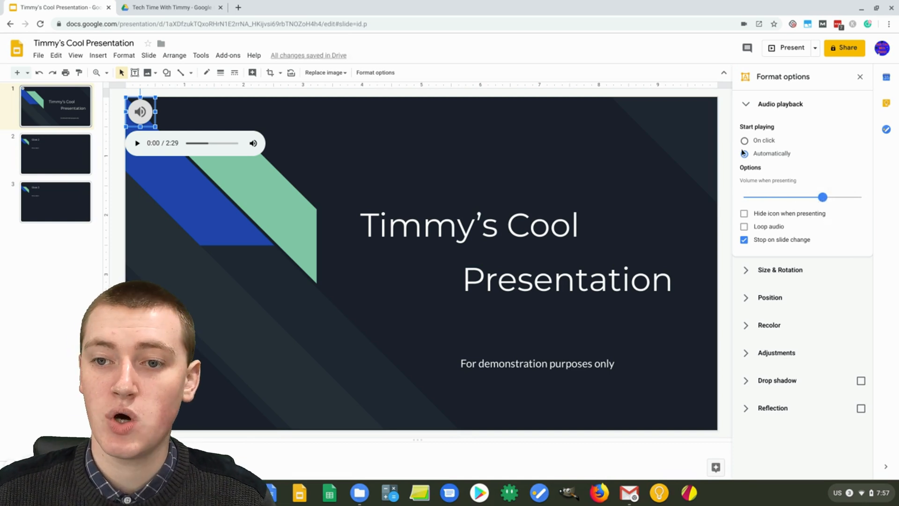
{"action": "left_click", "coordinate": [745, 153]}
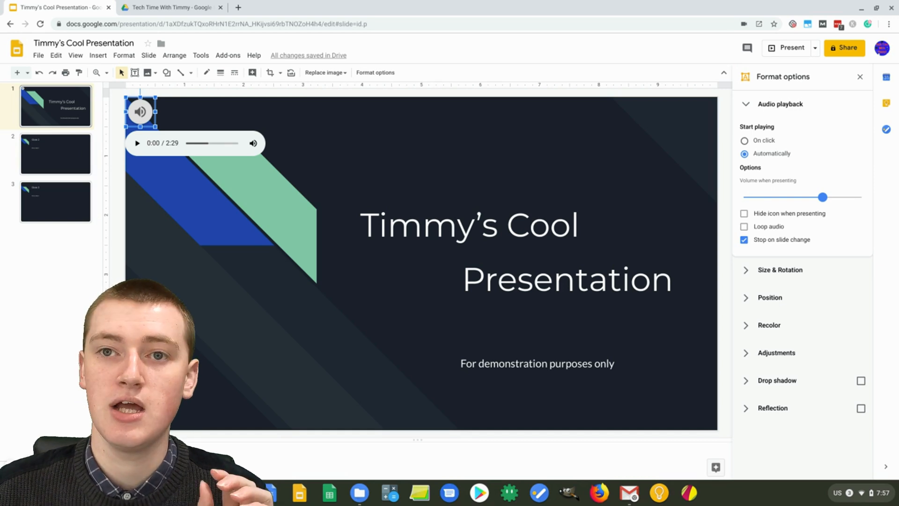
{"action": "mouse_move", "coordinate": [298, 138]}
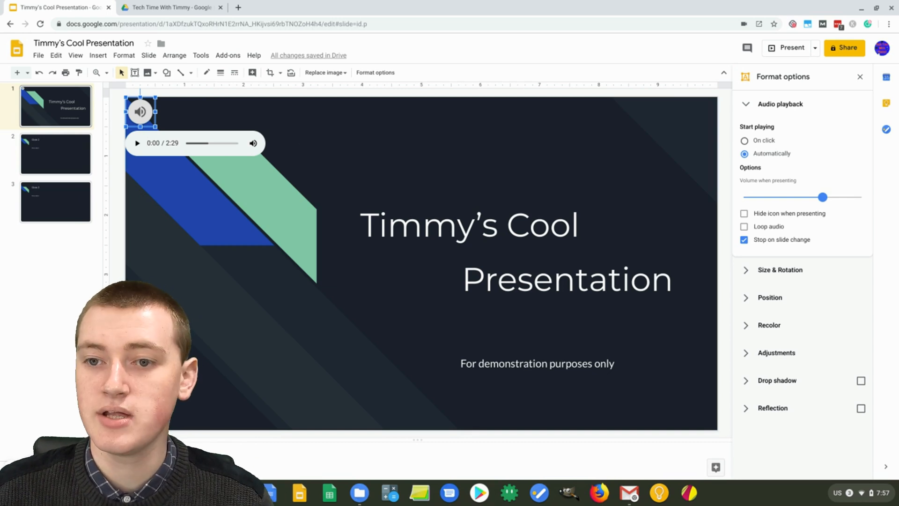
{"action": "left_click", "coordinate": [744, 213]}
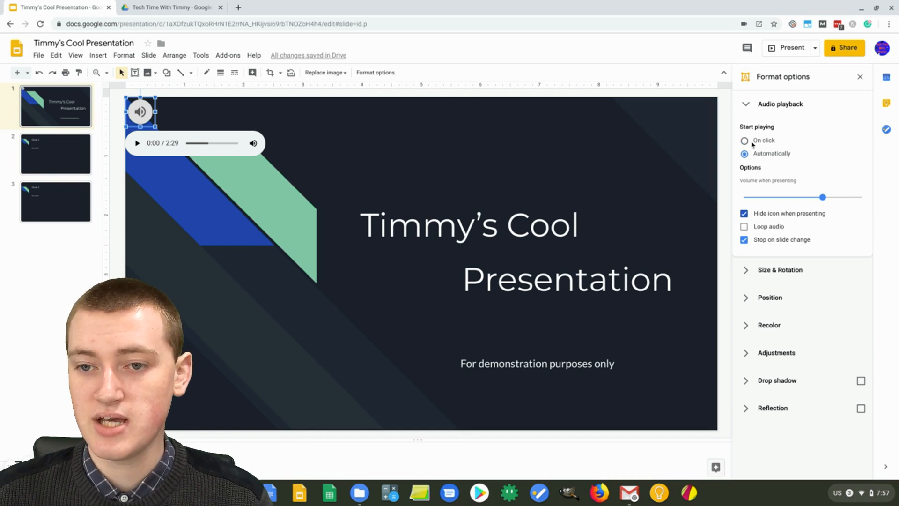
{"action": "mouse_move", "coordinate": [771, 216]}
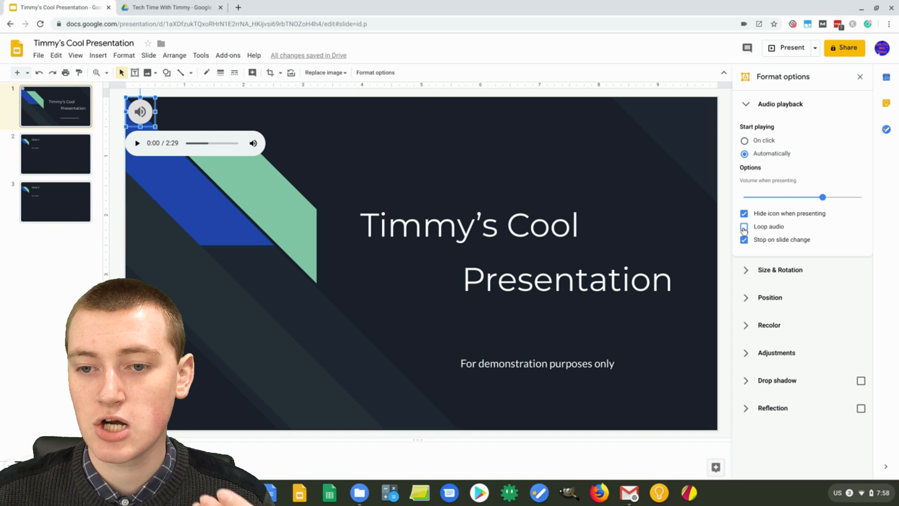
Enable Loop audio and disable Stop on slide change for the title-slide audio.
{"action": "left_click", "coordinate": [744, 226]}
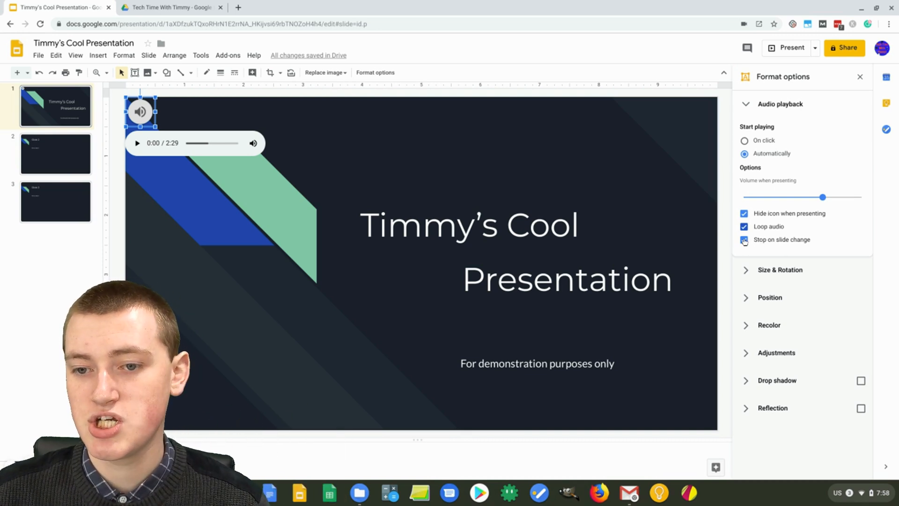
{"action": "left_click", "coordinate": [745, 239]}
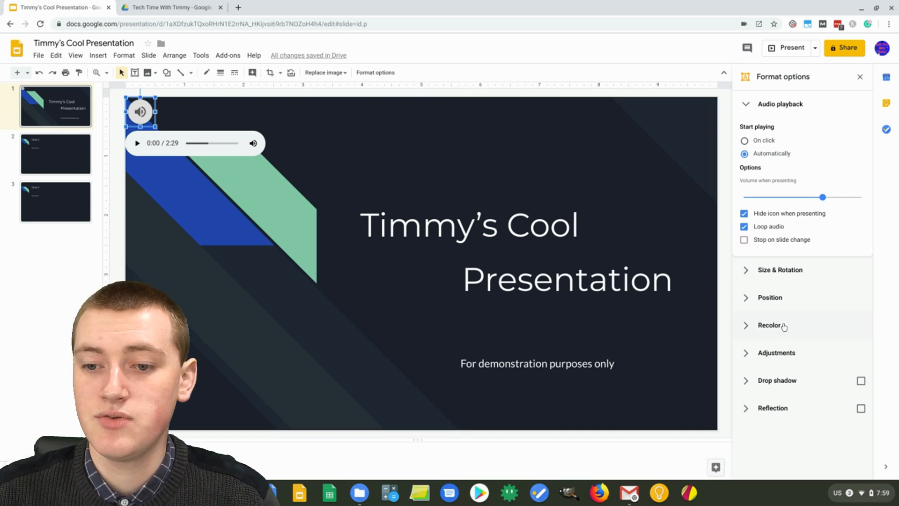
Recolour the audio icon with the light blue Light 4 style.
{"action": "left_click", "coordinate": [770, 325]}
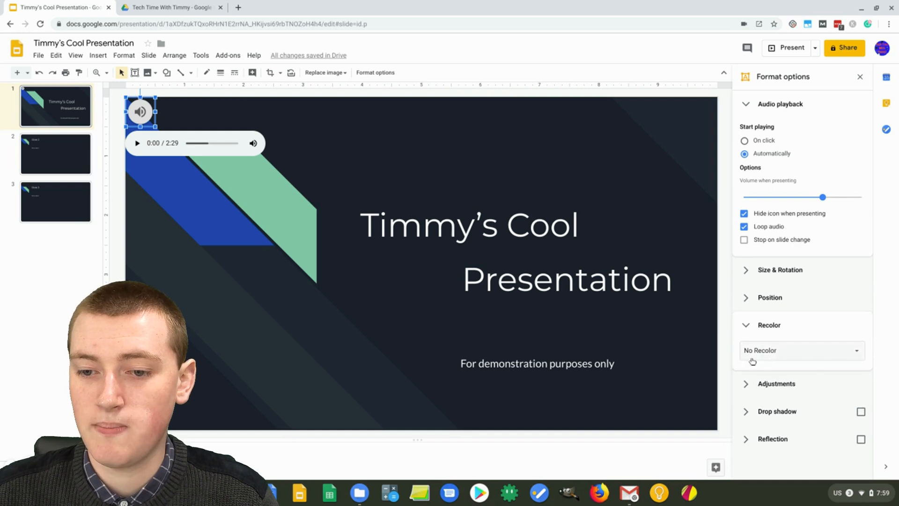
{"action": "left_click", "coordinate": [800, 350]}
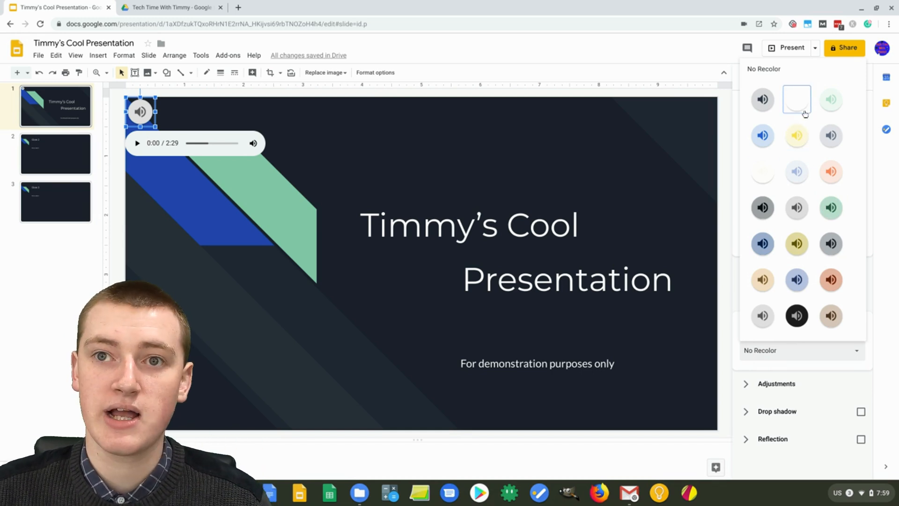
{"action": "mouse_move", "coordinate": [796, 172]}
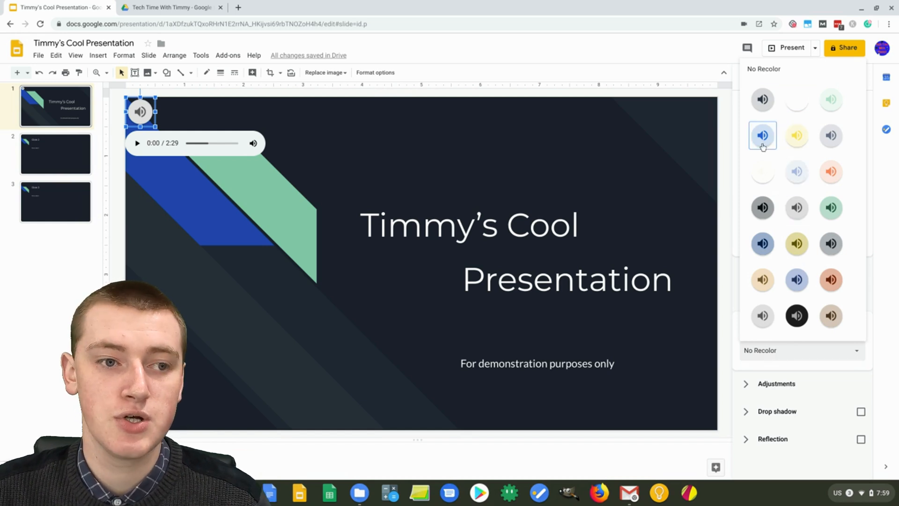
{"action": "left_click", "coordinate": [763, 135]}
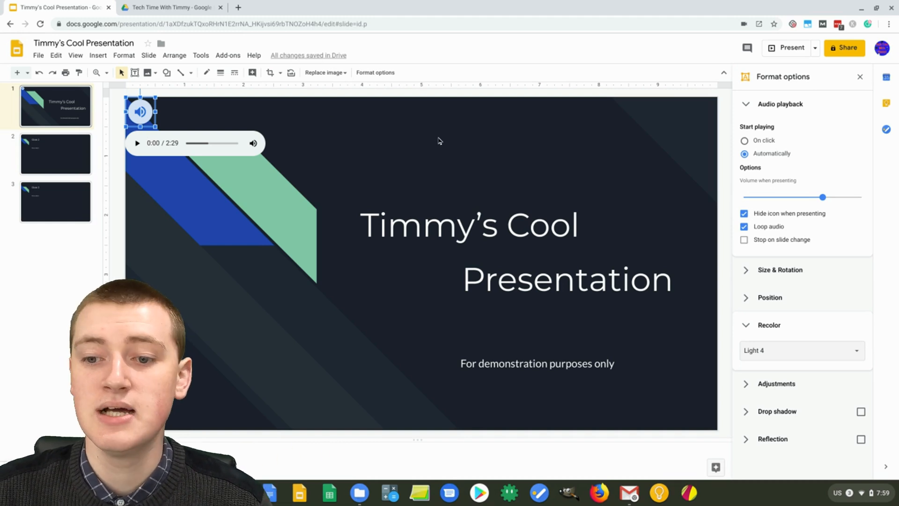
{"action": "mouse_move", "coordinate": [447, 145]}
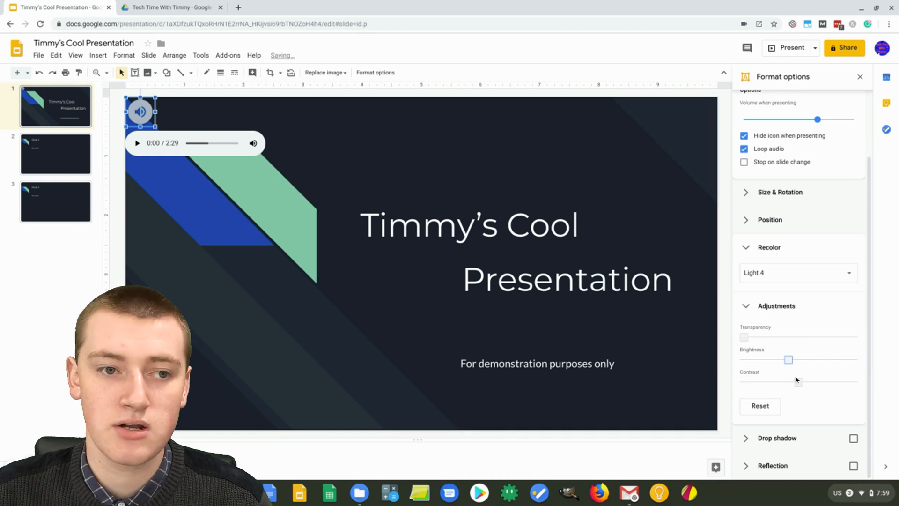
Reset the icon's image adjustments and give it a drop shadow and a reflection.
{"action": "left_click", "coordinate": [761, 405]}
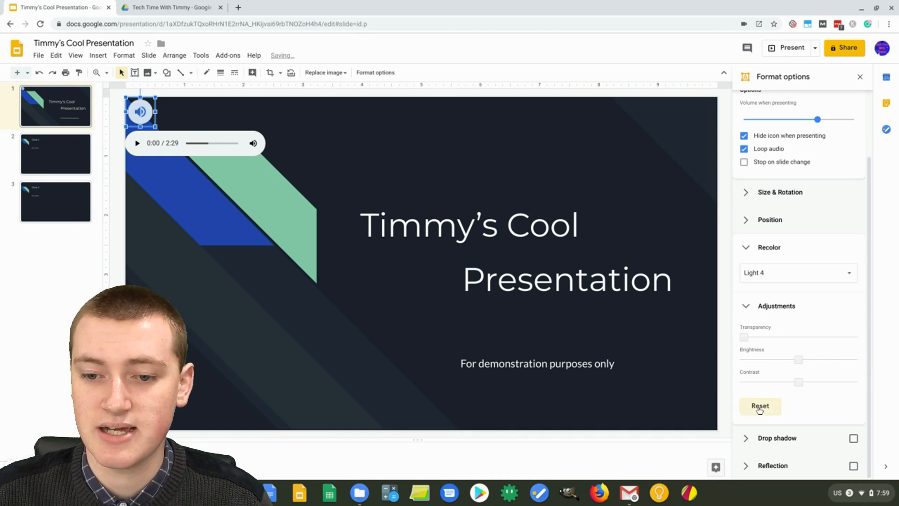
{"action": "mouse_move", "coordinate": [769, 387]}
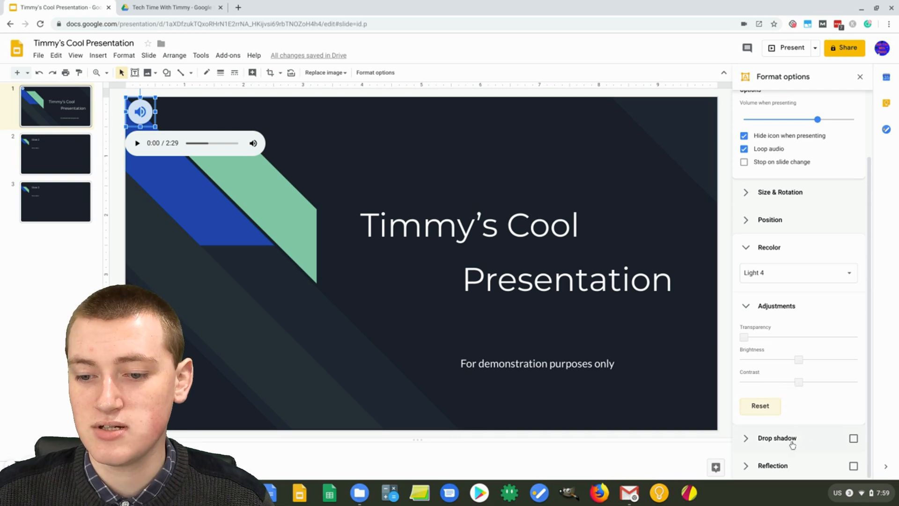
{"action": "left_click", "coordinate": [854, 437]}
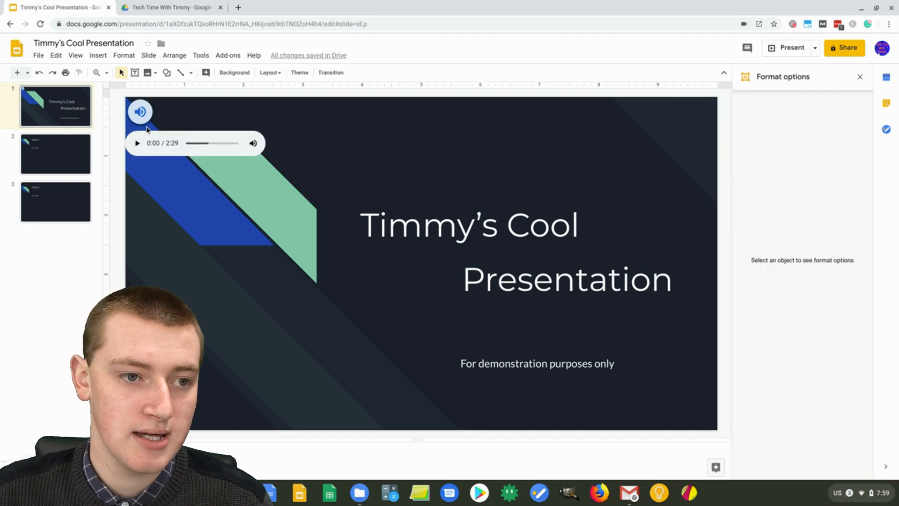
{"action": "mouse_move", "coordinate": [249, 104]}
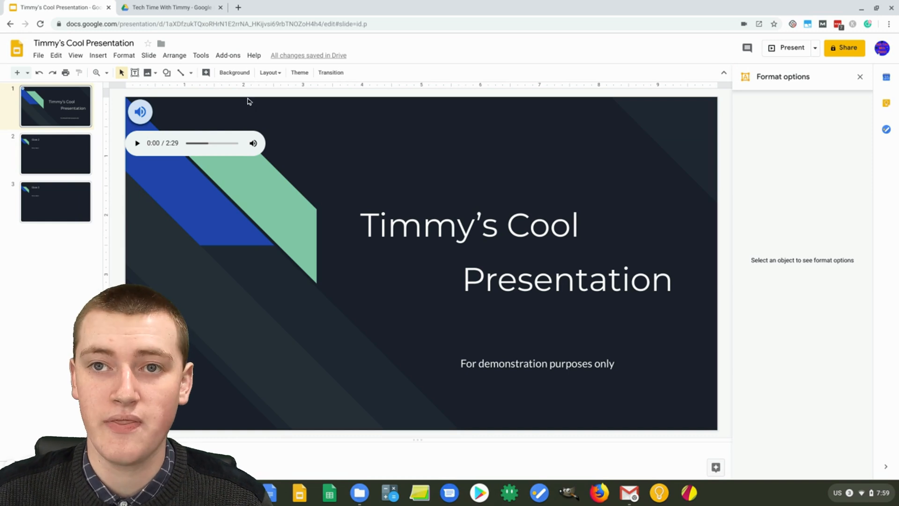
{"action": "left_click", "coordinate": [139, 111]}
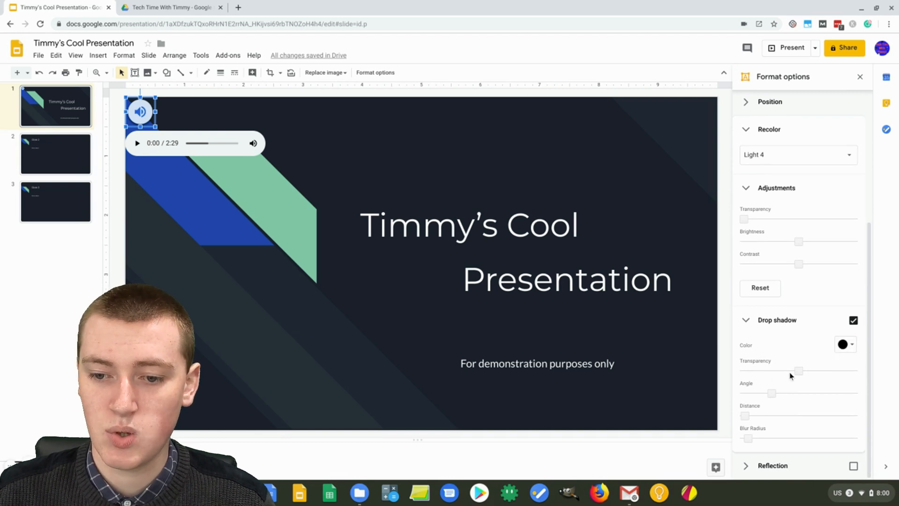
{"action": "mouse_move", "coordinate": [757, 408]}
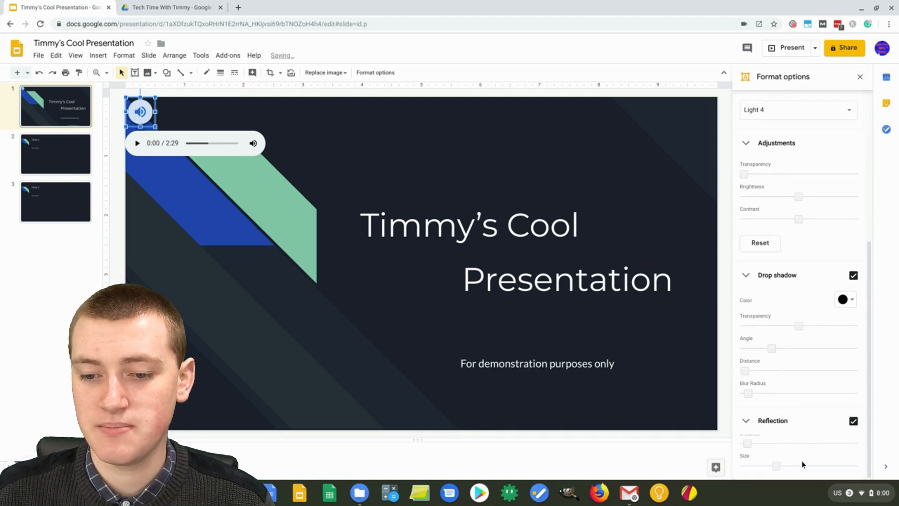
{"action": "scroll", "scroll_direction": "up", "scroll_amount": 3}
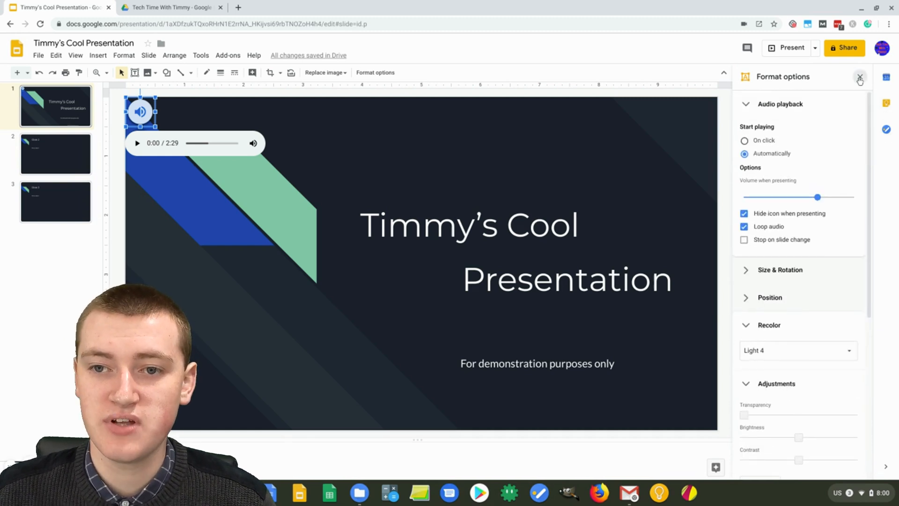
Close the Format options sidebar, leaving the styled blue audio icon on the title slide.
{"action": "left_click", "coordinate": [859, 76]}
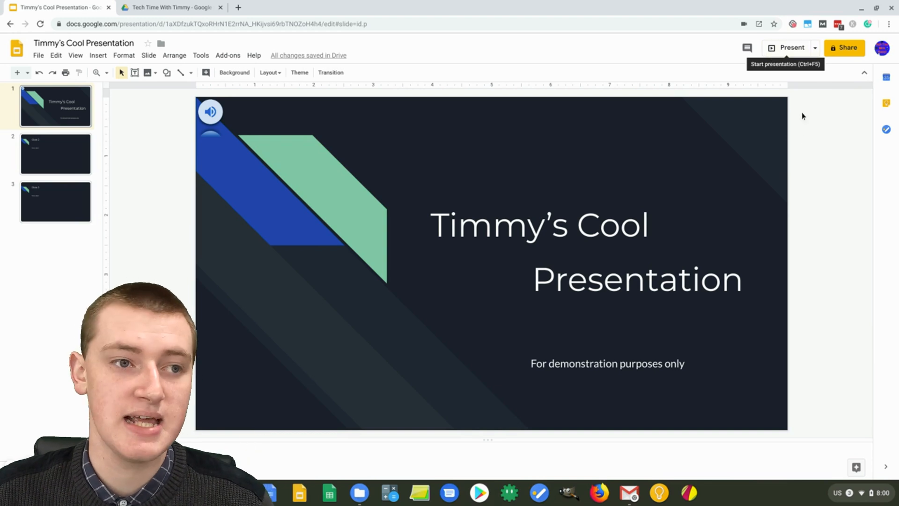
{"action": "mouse_move", "coordinate": [799, 143]}
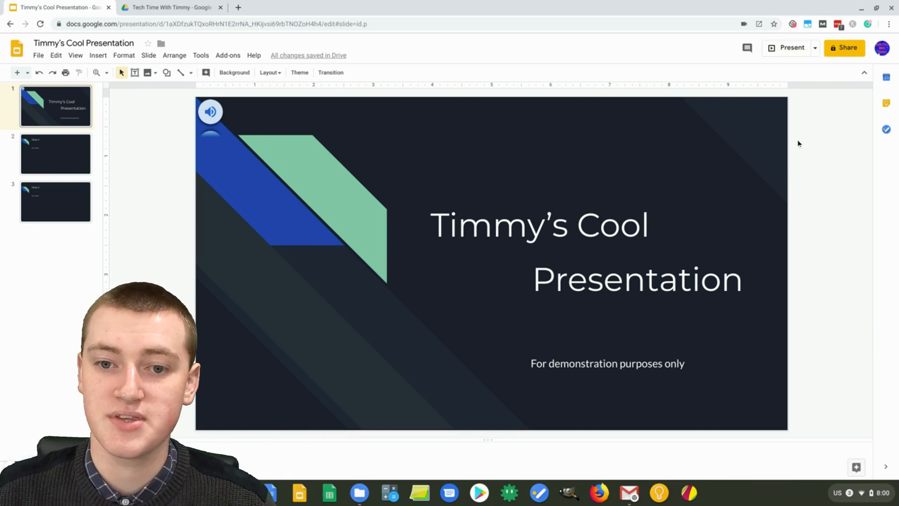